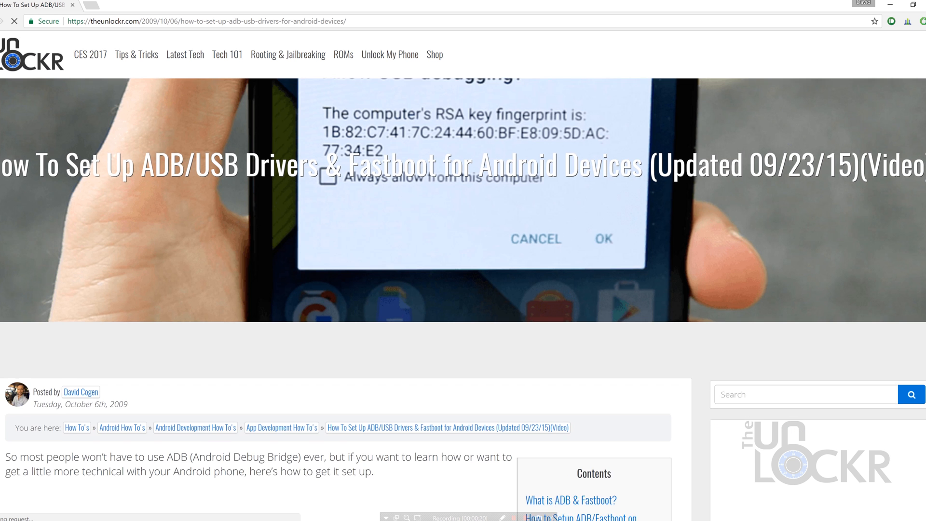
Step: Scroll the Pixel unroot article down to its 'Downloading Required Files' section
scroll("down", 3)
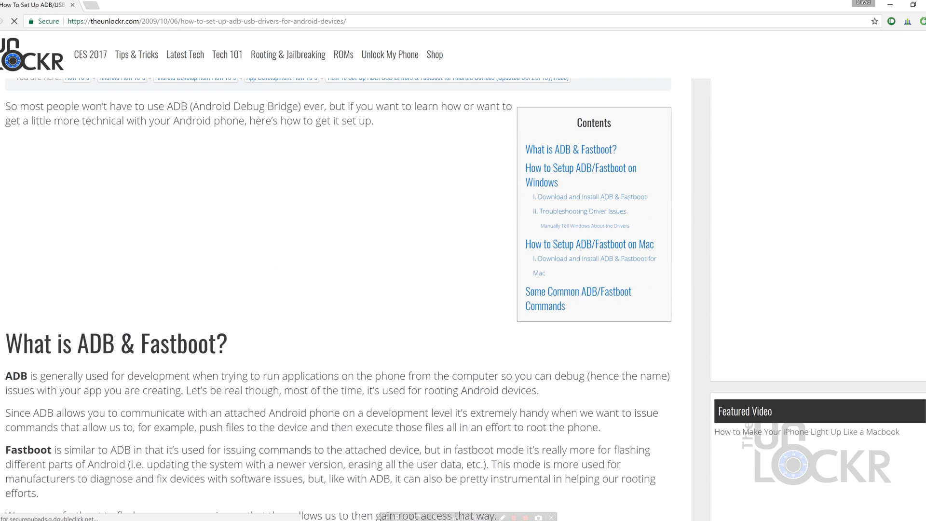
scroll("down", 3)
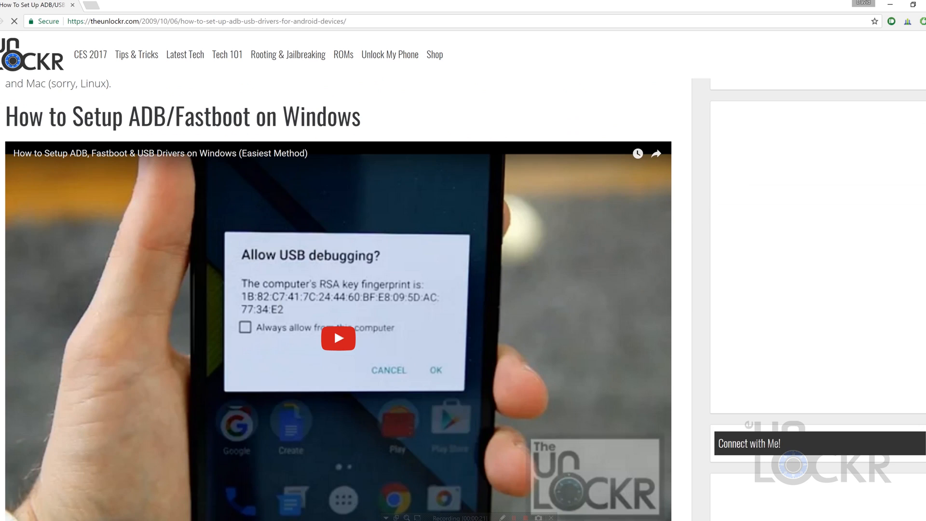
scroll("down", 3)
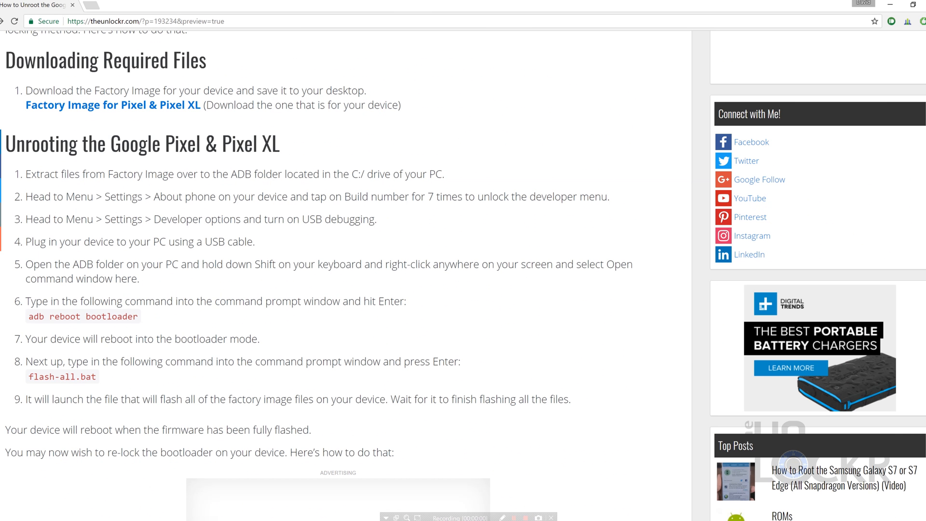
mouse_move(112, 105)
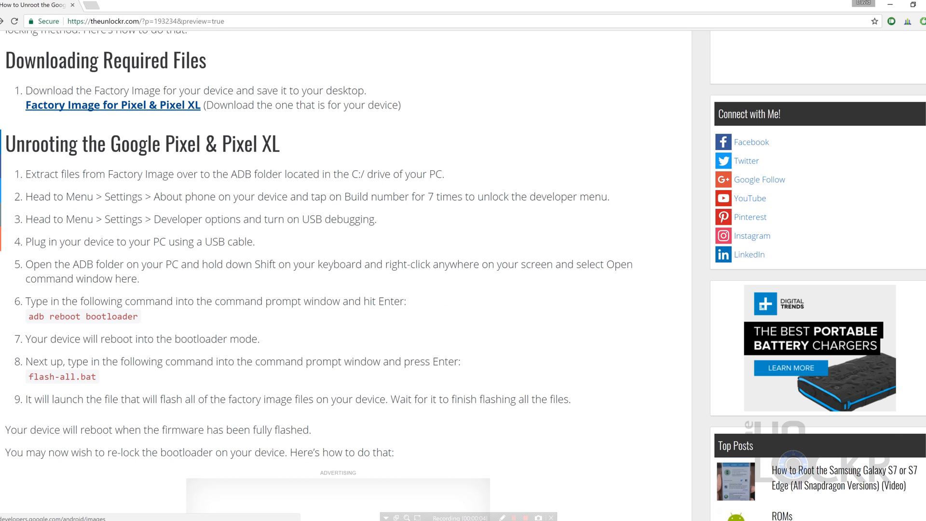
Step: Go to the 'Factory Image for Pixel & Pixel XL' page and scroll to the marlin versions table
left_click(112, 105)
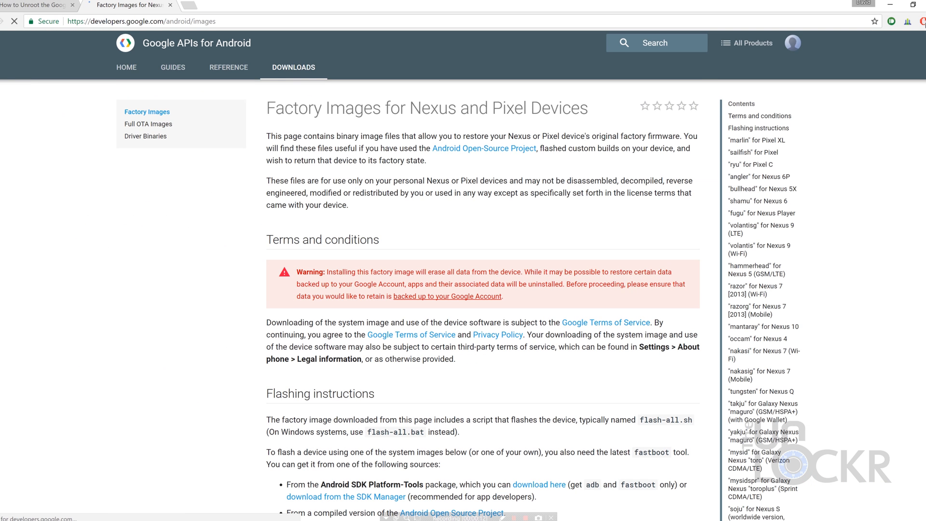
scroll("down", 3)
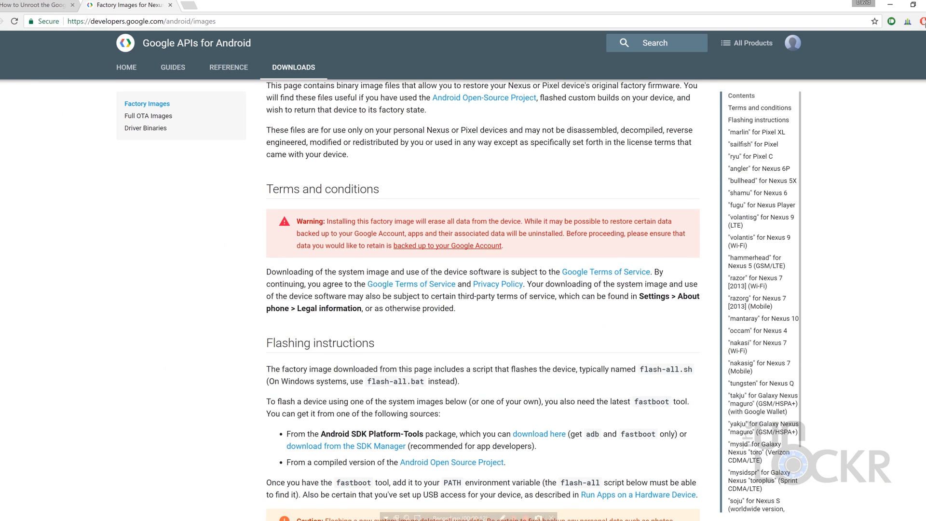
scroll("down", 3)
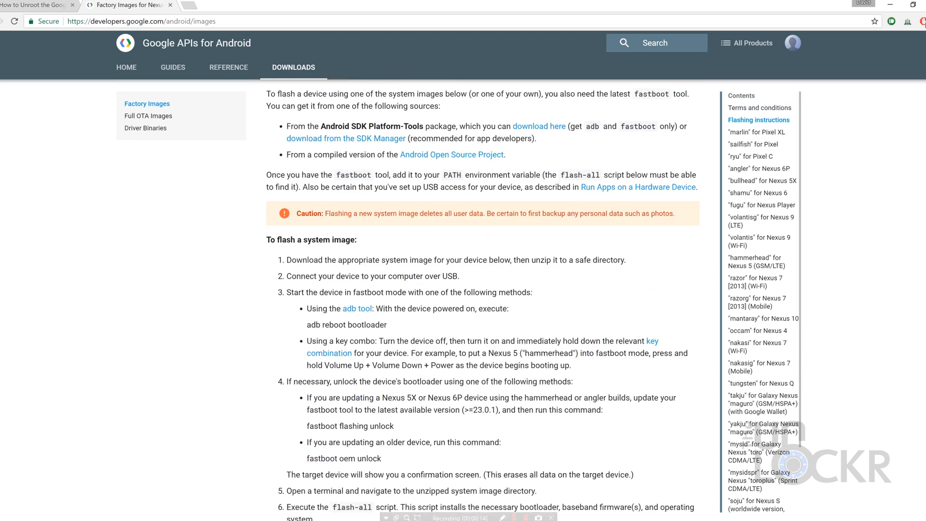
scroll("down", 3)
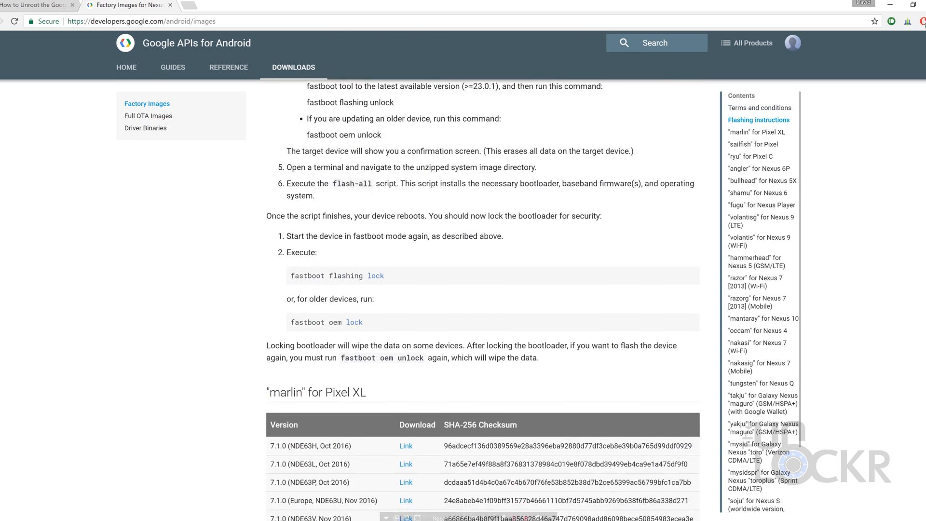
scroll("down", 3)
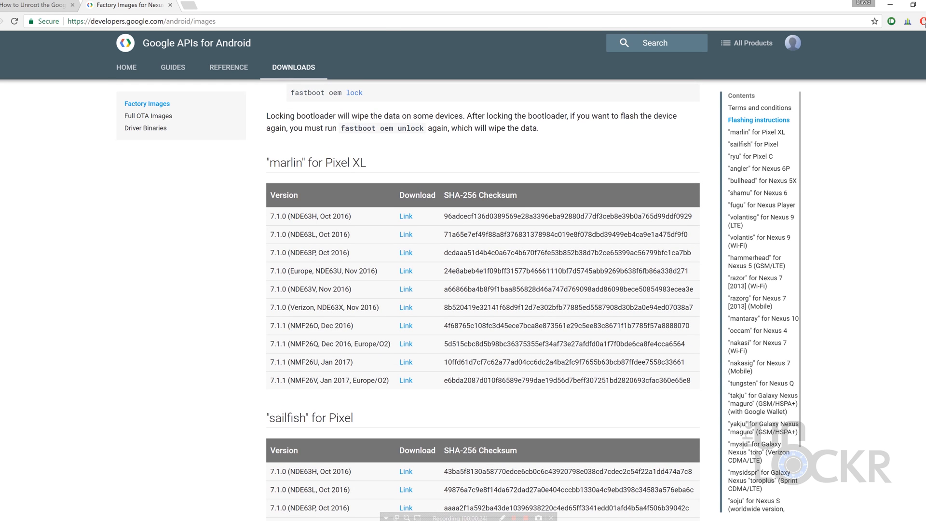
scroll("down", 3)
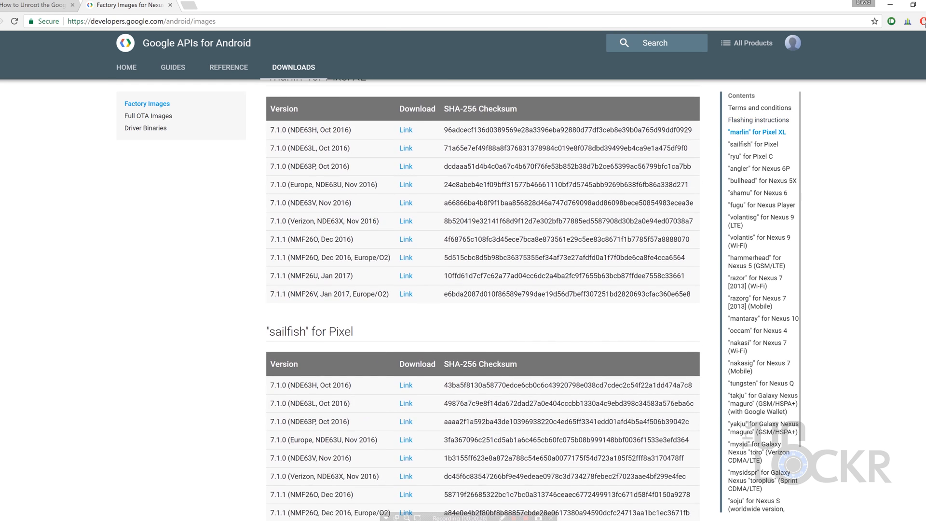
scroll("down", 3)
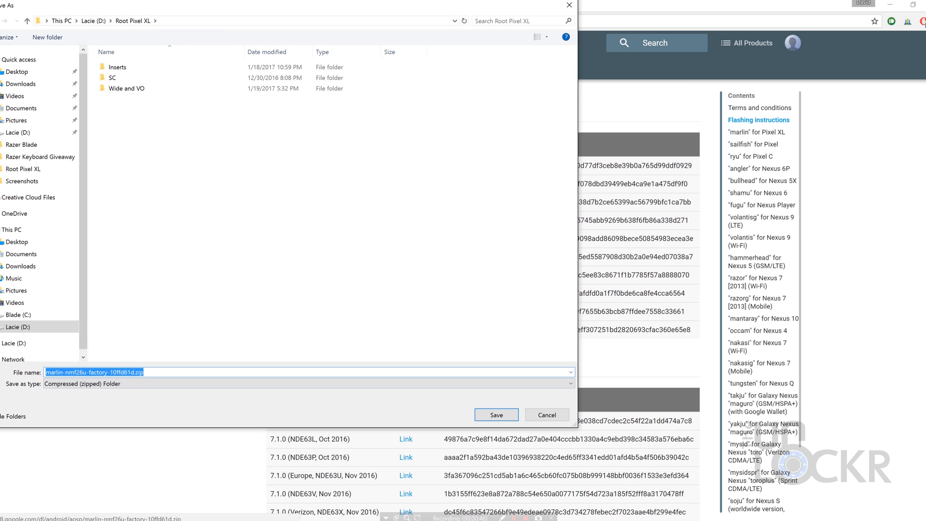
Step: Save the marlin factory image zip to the Desktop and extract it with Extract All
left_click(496, 414)
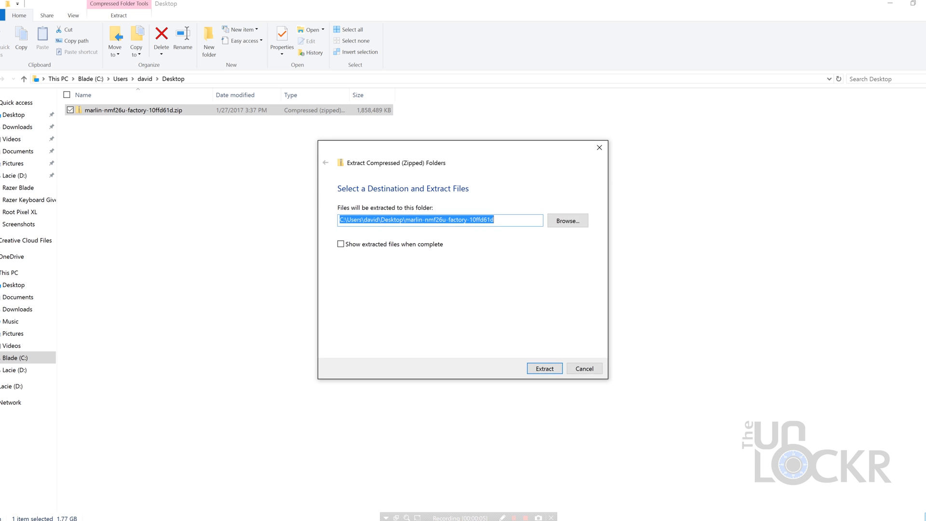
left_click(544, 367)
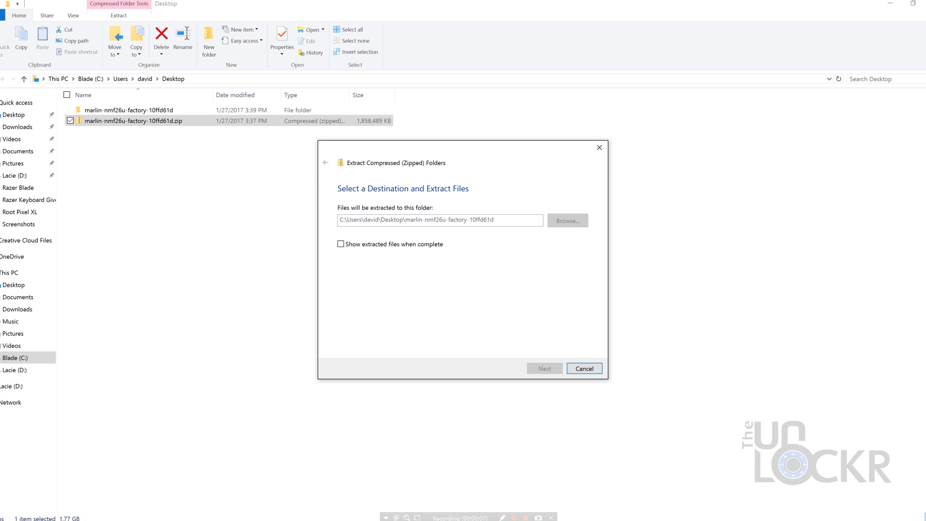
left_click(543, 367)
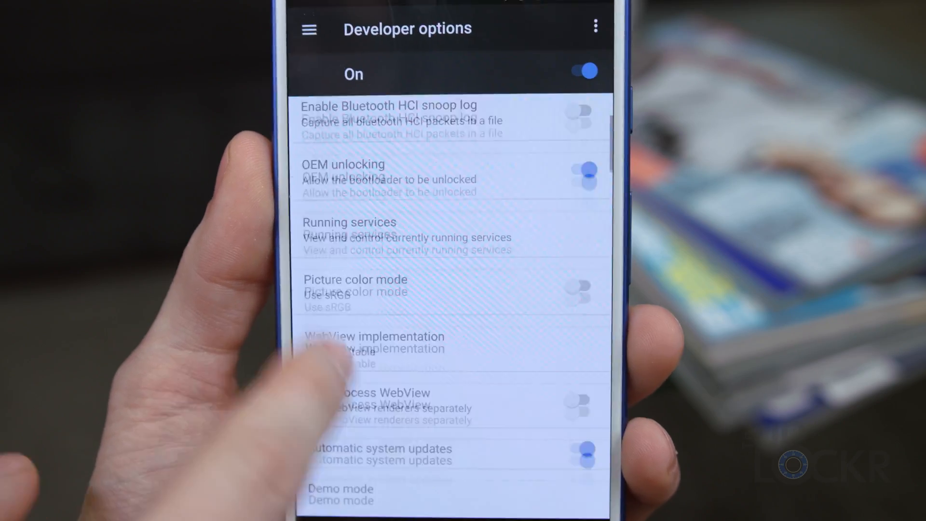
Step: Scroll down while the phone's Developer options and OEM unlocking are enabled
scroll("down", 3)
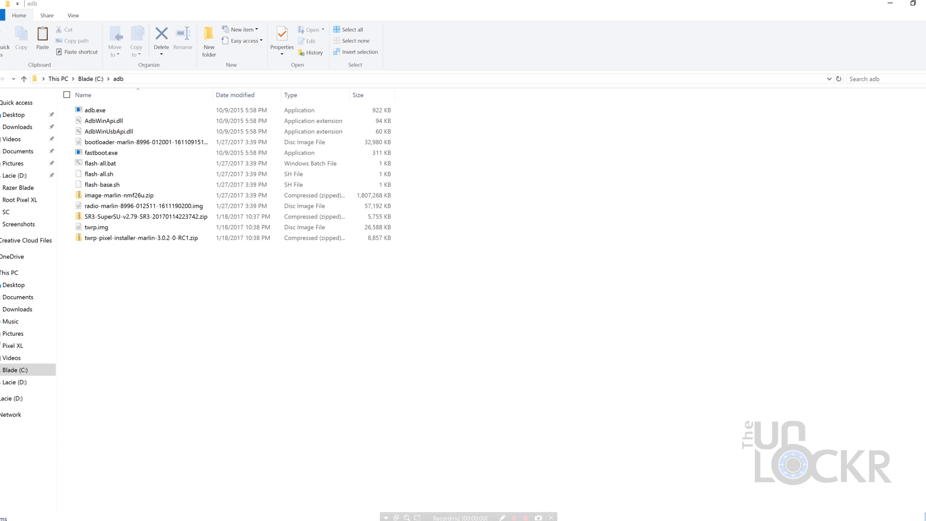
Step: Go into C:\adb and bring up the Shift+right-click menu to launch a command window there
left_click(144, 142)
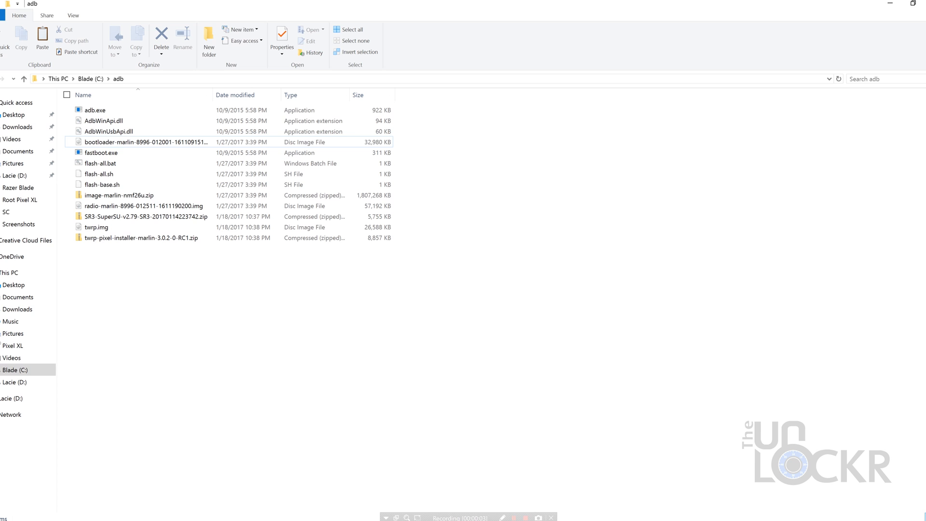
left_click(104, 120)
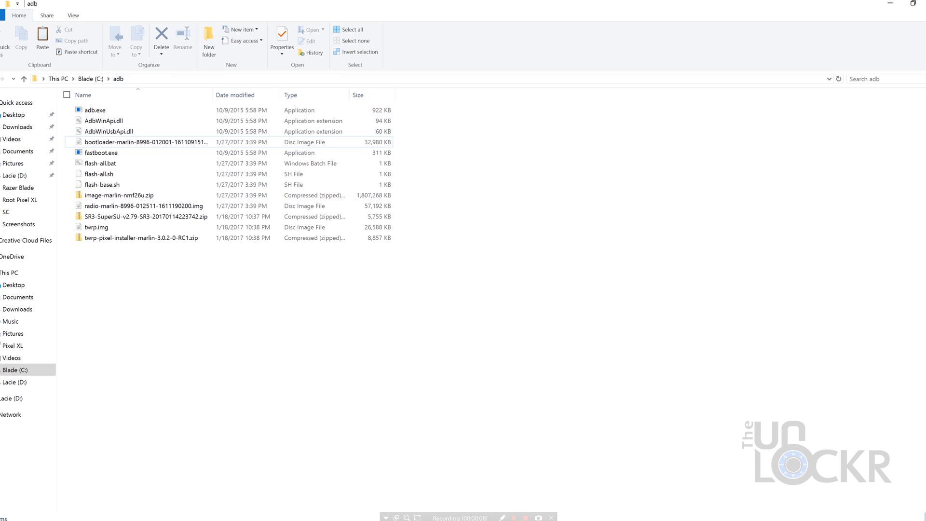
right_click(53, 272)
type("a")
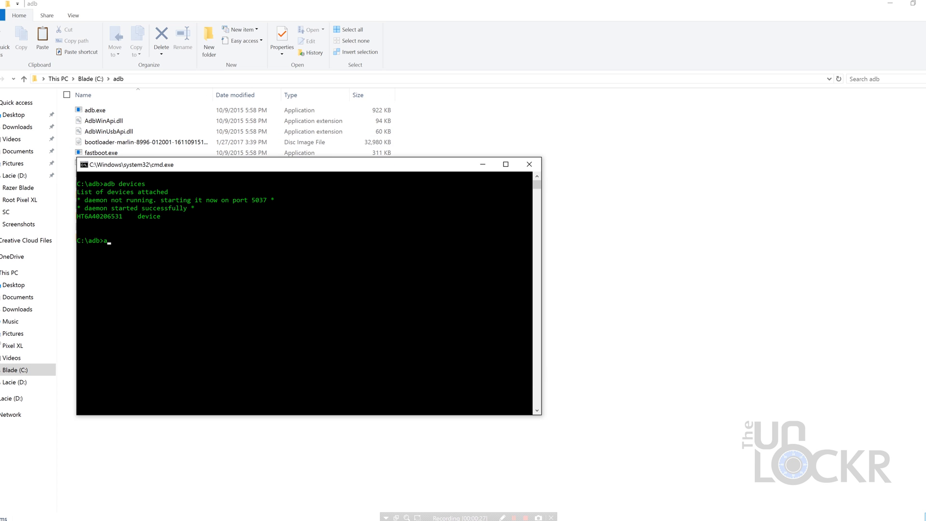
Step: Run 'adb reboot bootloader', then enter 'flash-all.bat' to flash the factory image
type("db reboot bootl")
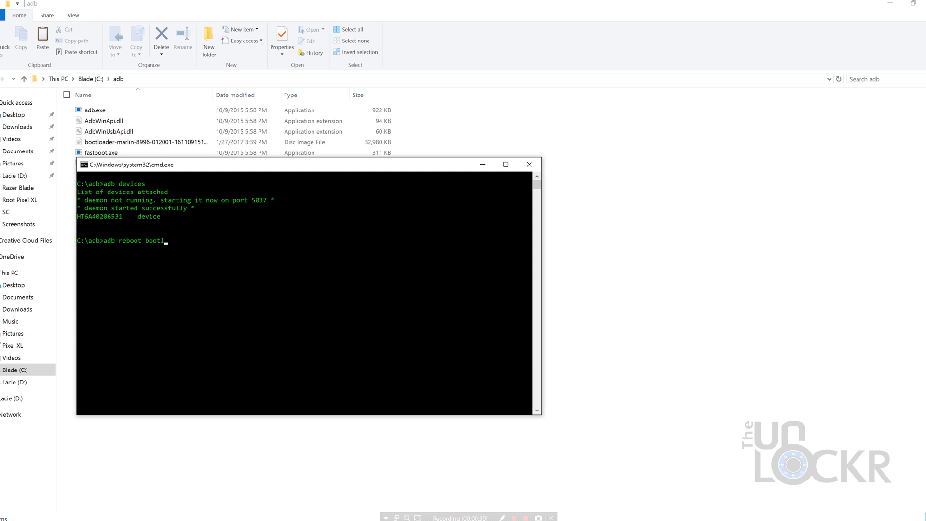
type("oader")
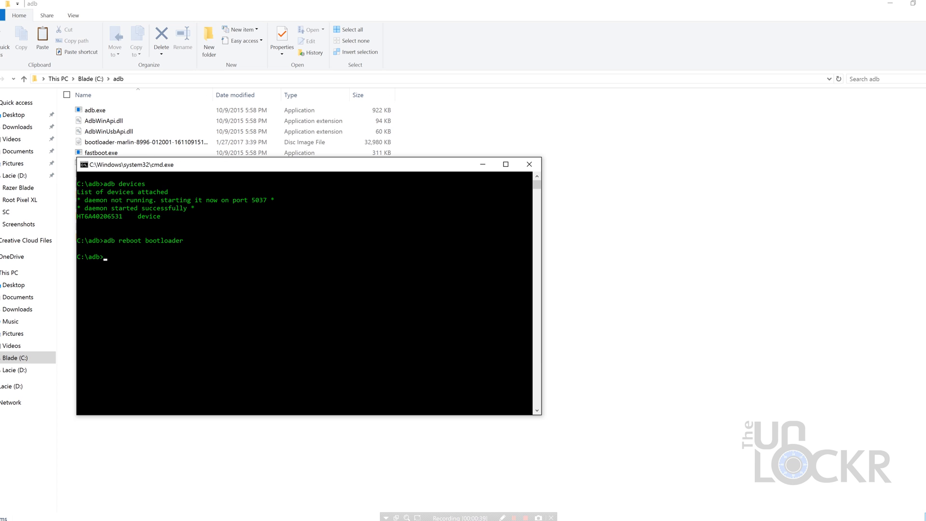
type("flash-a")
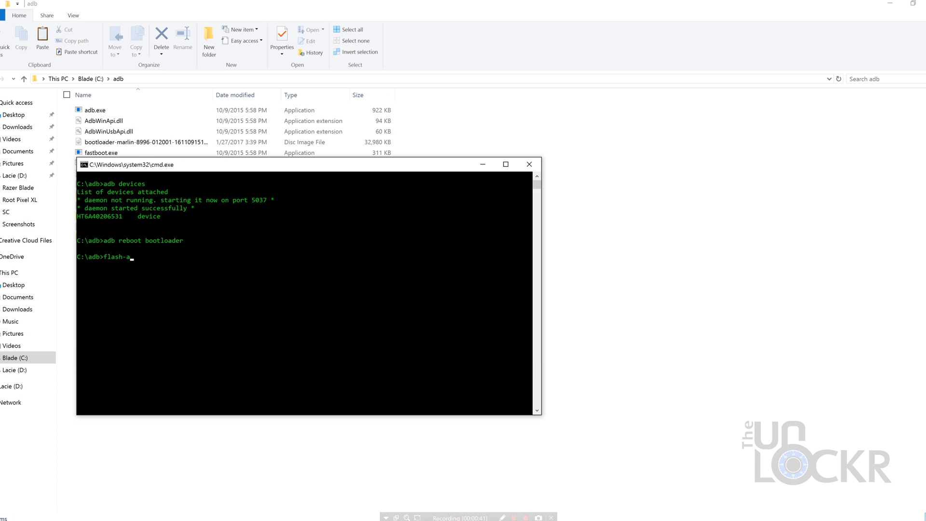
type("ll.ba")
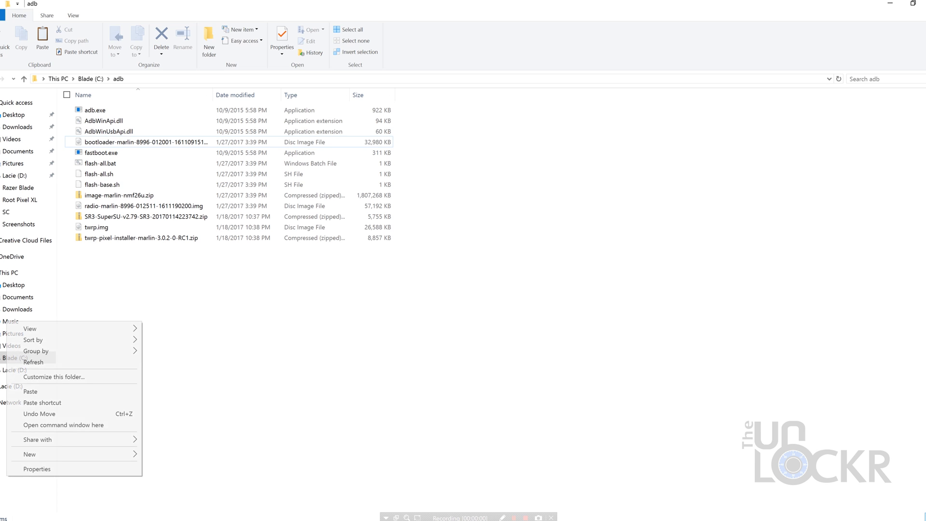
Step: Launch a new command window in the adb folder and begin entering the fastboot lock command
left_click(63, 424)
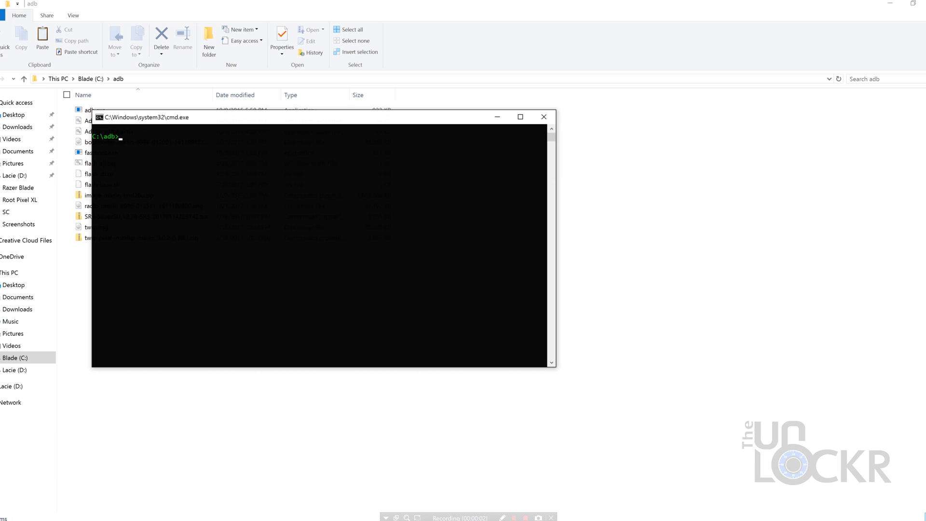
type("fastboot")
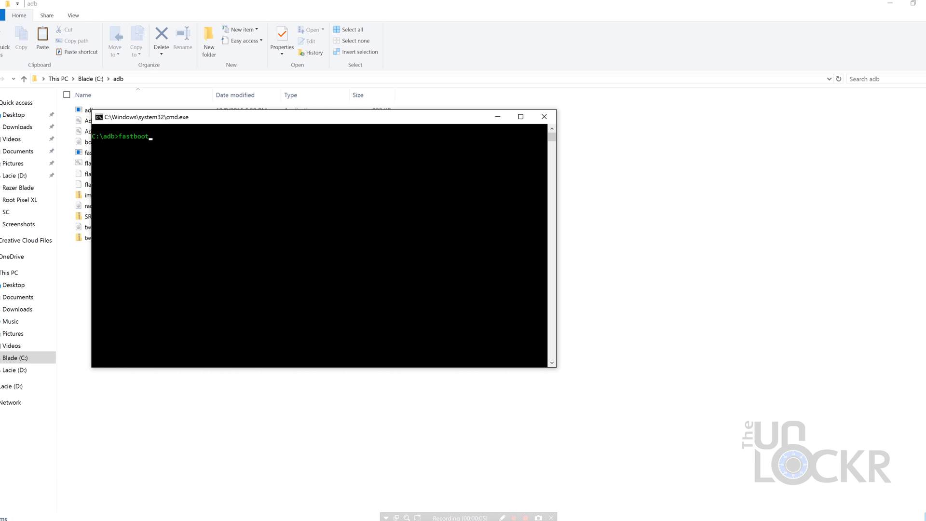